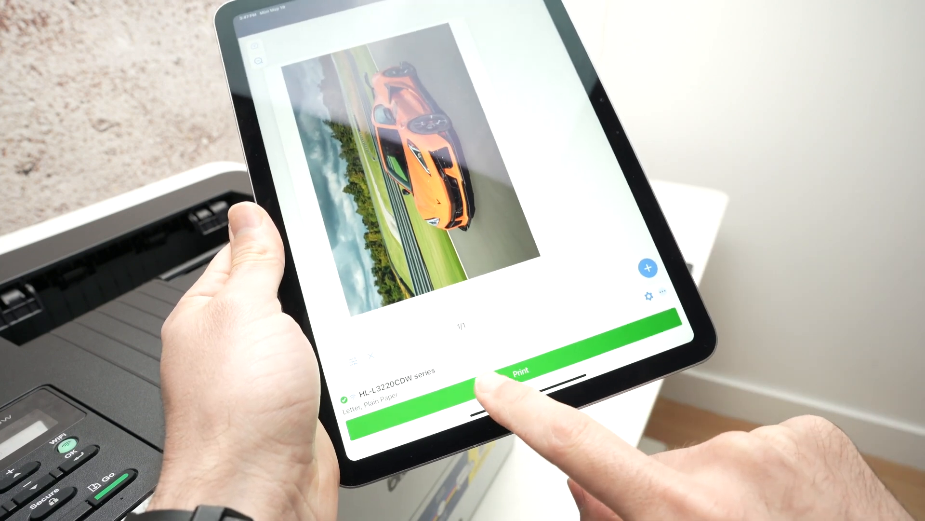
Print the orange sports car photo on the HL-L3220CDW using letter plain paper
{"action": "left_click", "coordinate": [524, 371]}
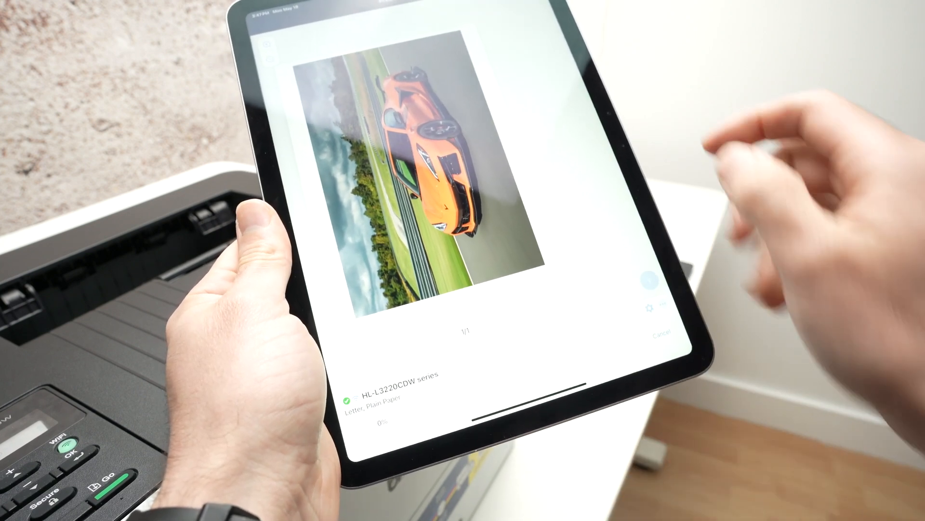